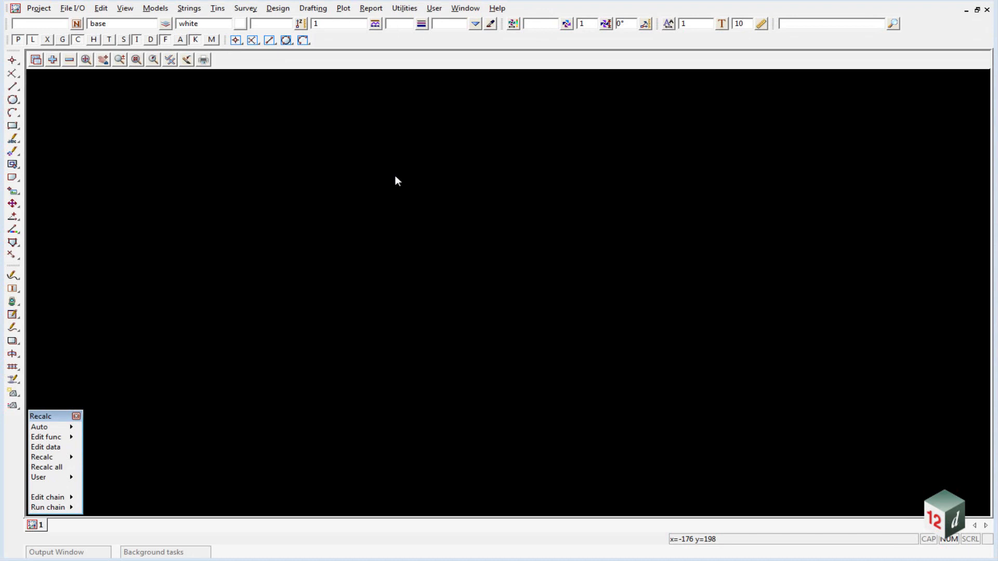
Open the File I/O menu to reach the Data input formats
click(76, 8)
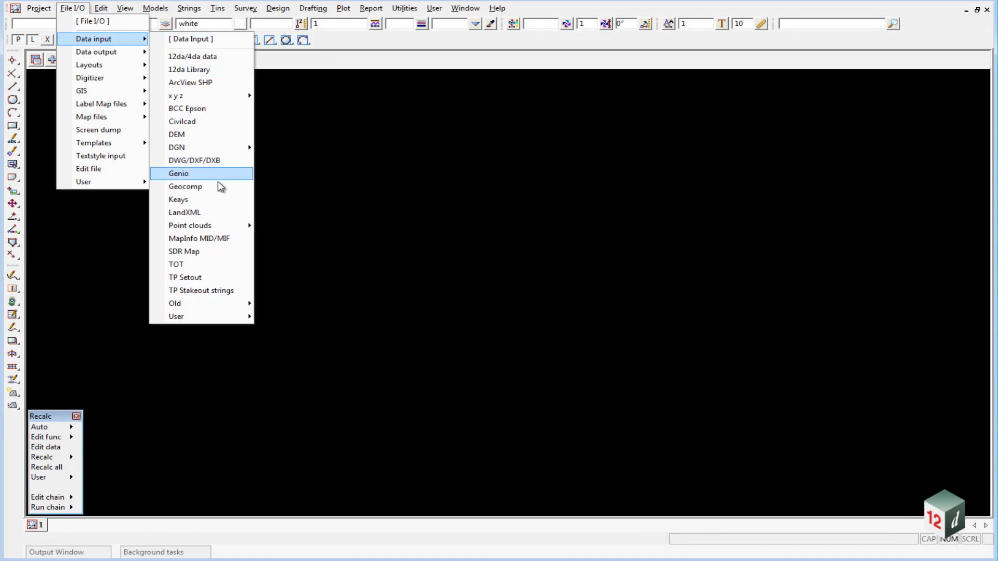
mouse_move(204, 122)
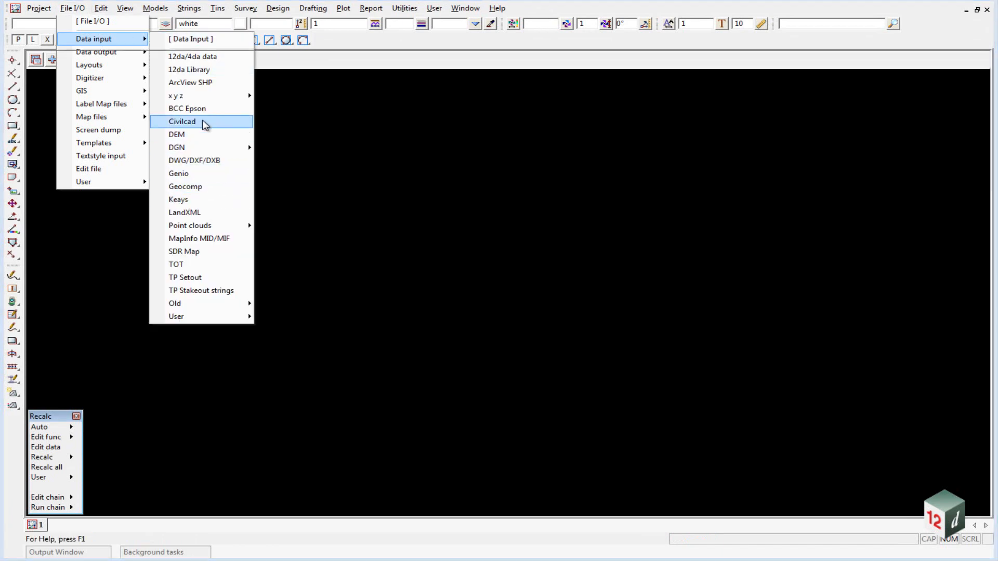
Start a Civilcad data read and choose DETAIL SURVEY.as5 as the survey file
click(182, 121)
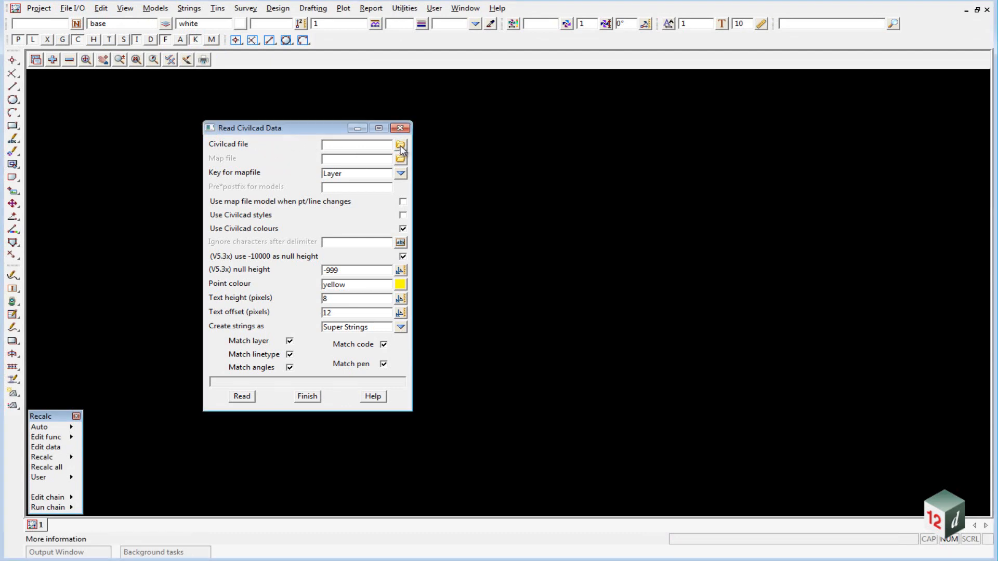
click(401, 146)
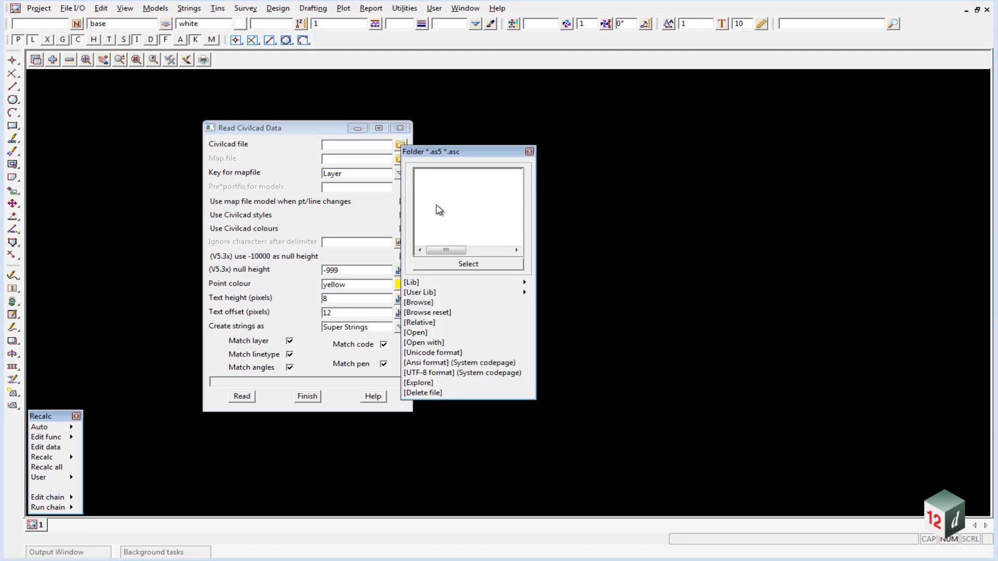
mouse_move(447, 179)
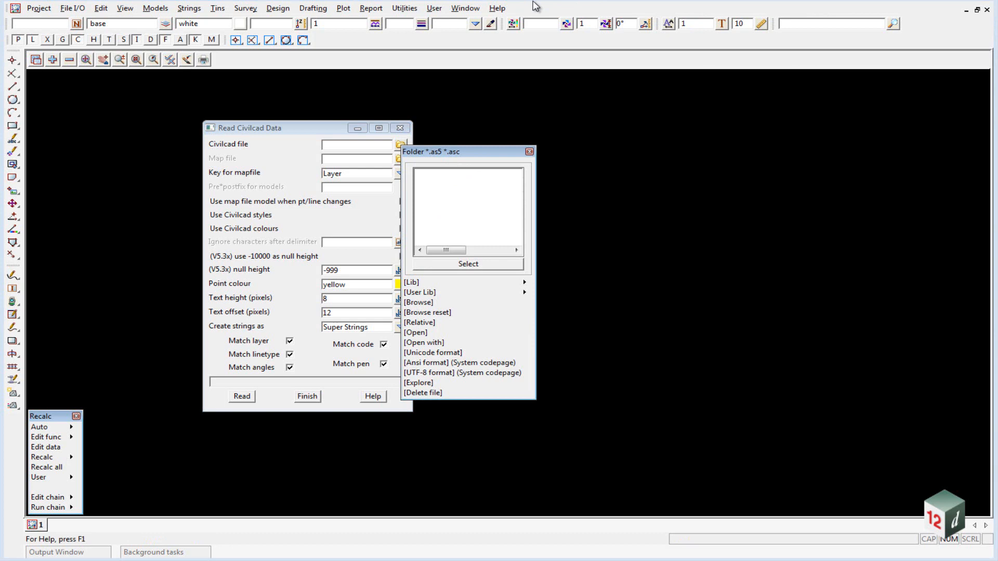
mouse_move(435, 137)
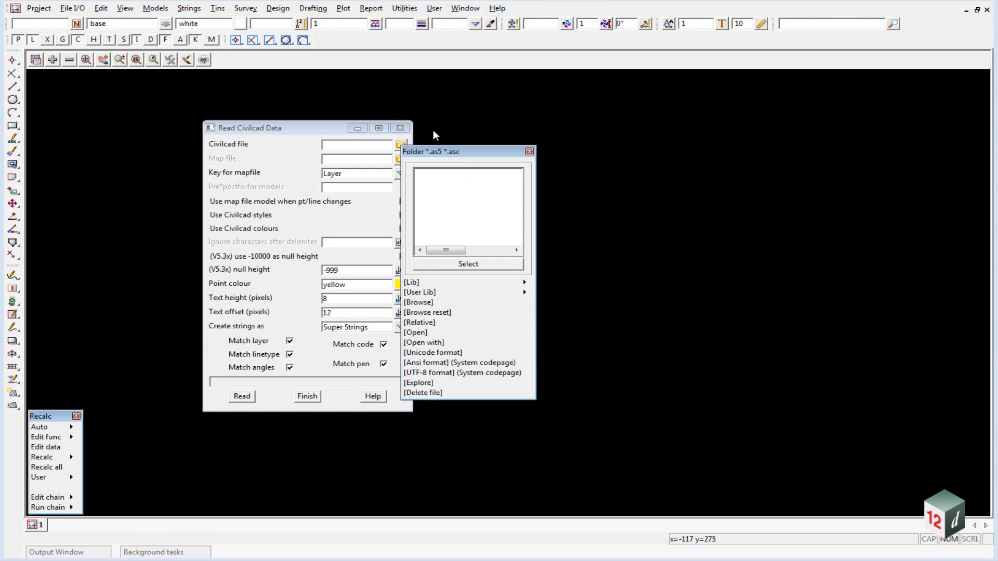
mouse_move(418, 310)
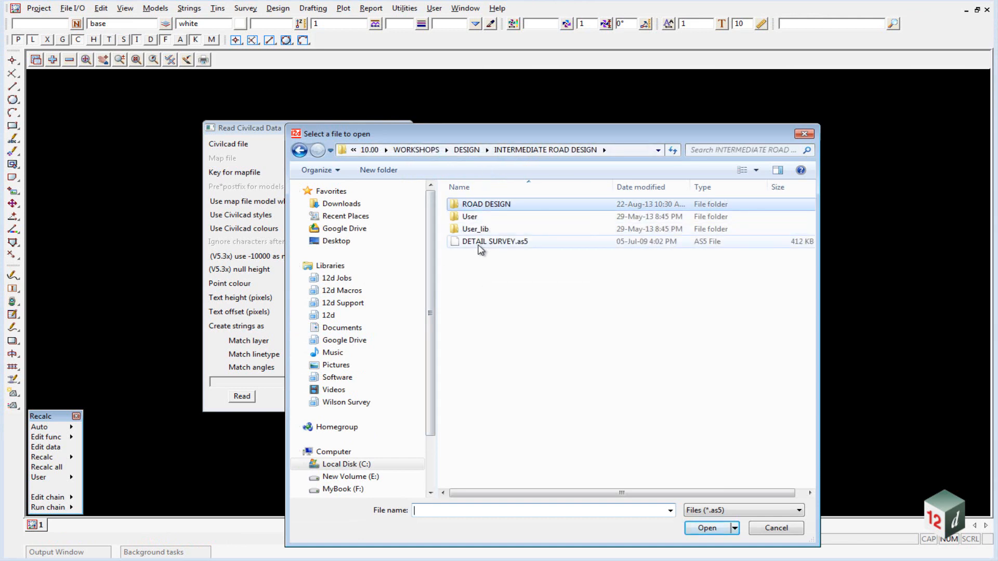
mouse_move(526, 253)
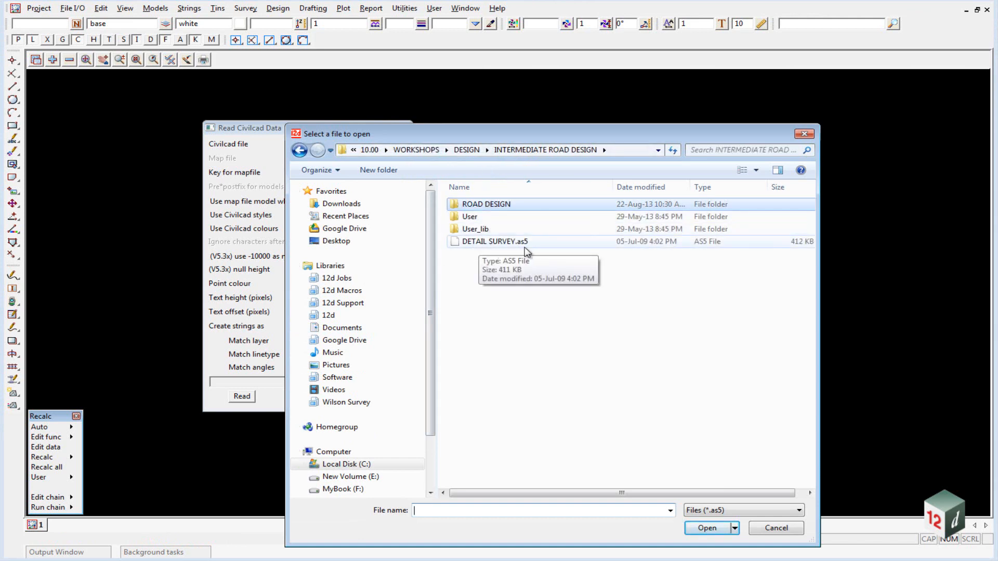
click(709, 528)
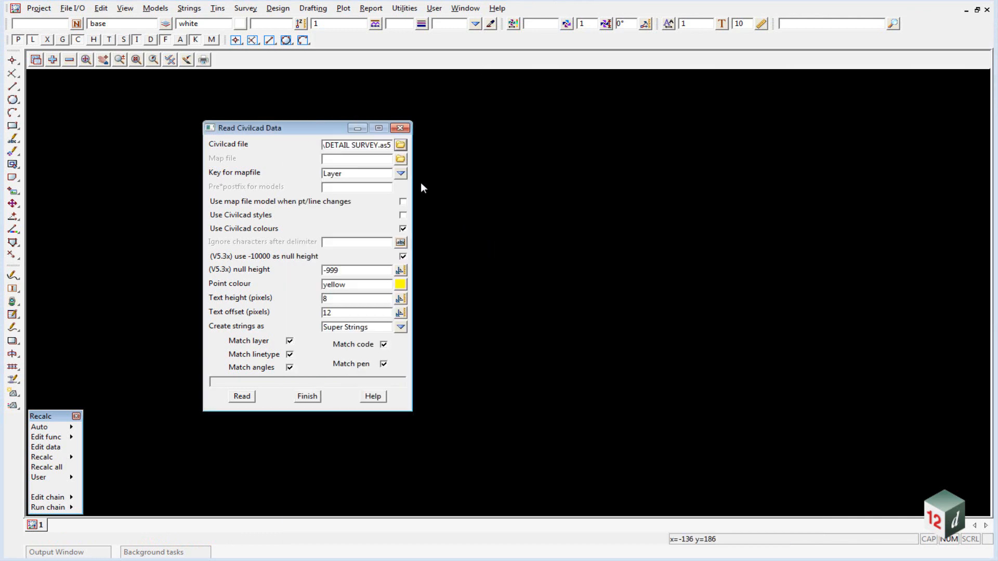
mouse_move(520, 179)
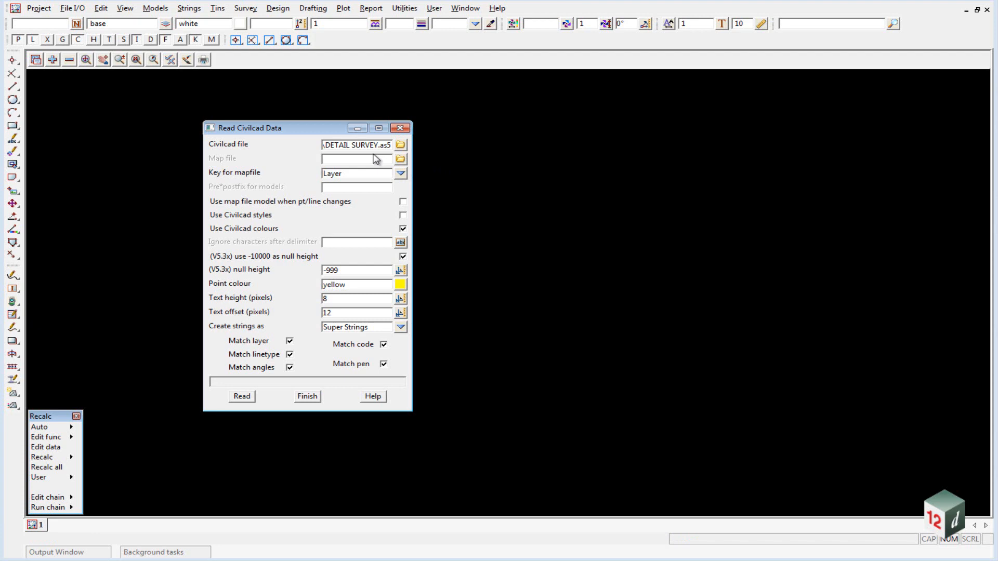
Browse the User Lib map files to find DETAIL SURVEY V10.mapfile
click(357, 144)
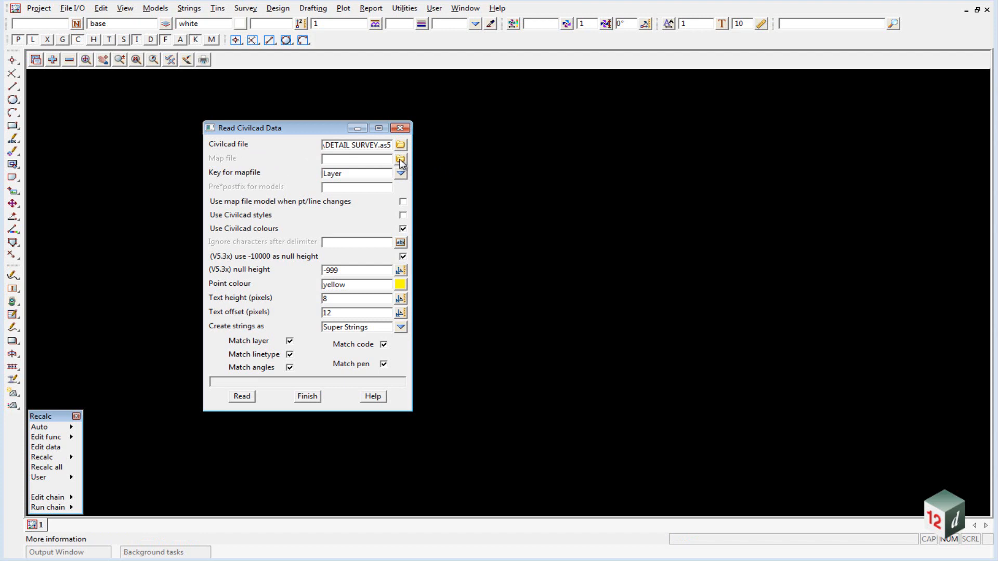
click(401, 159)
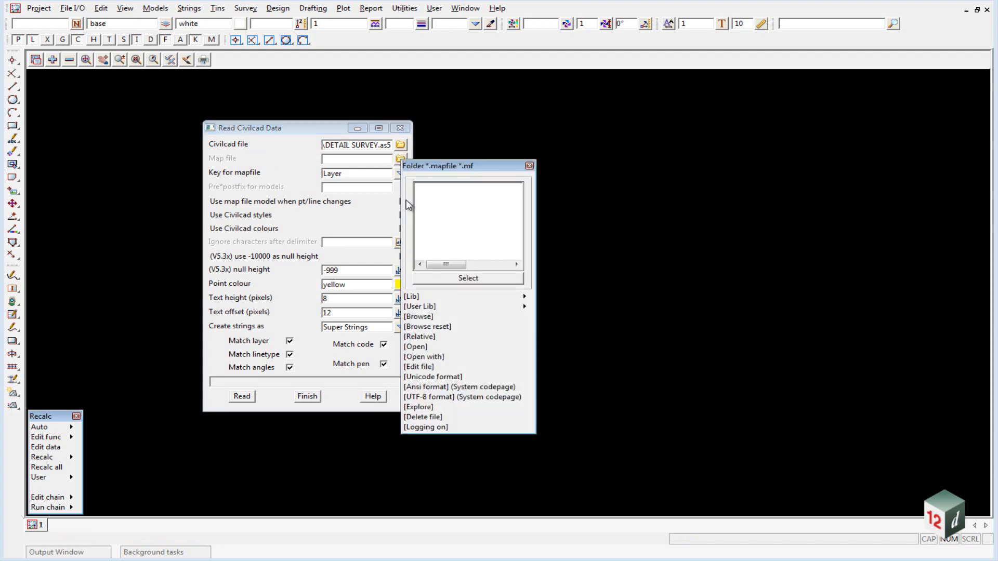
mouse_move(496, 313)
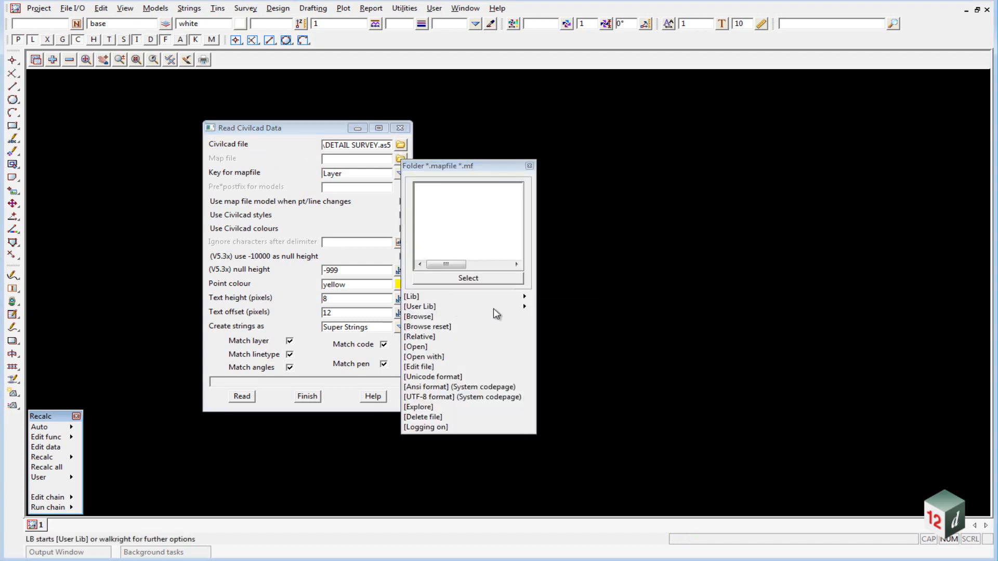
click(419, 316)
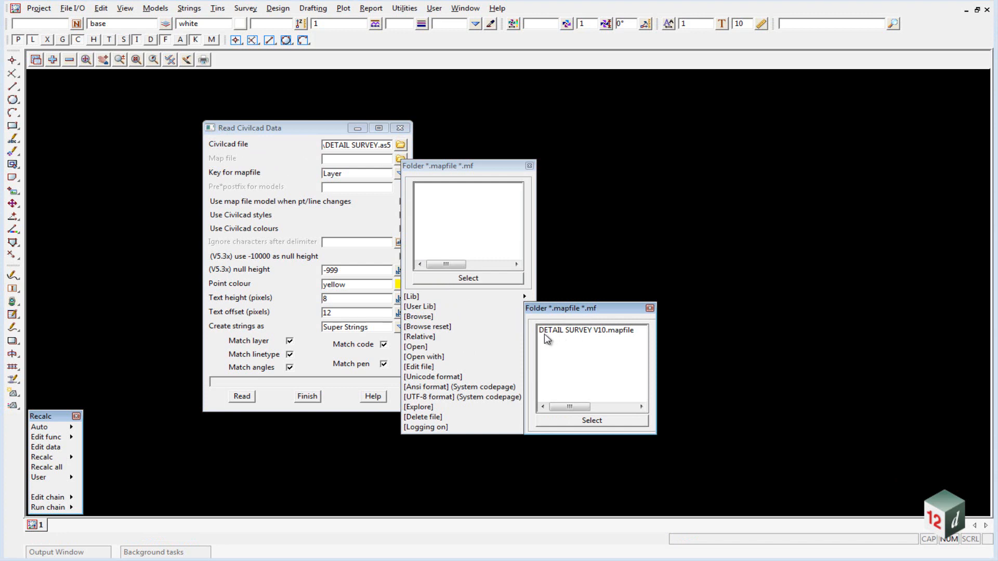
mouse_move(610, 336)
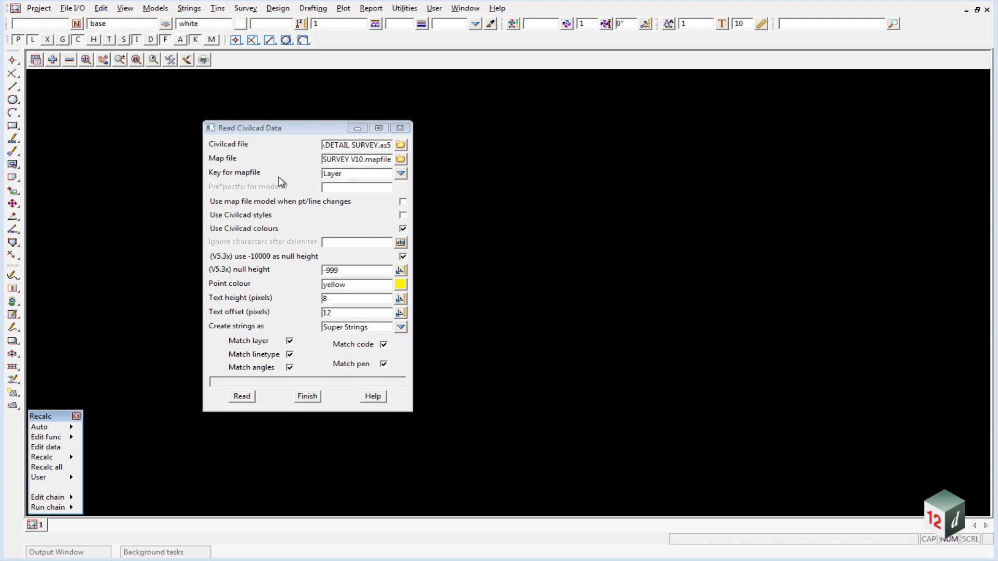
mouse_move(408, 187)
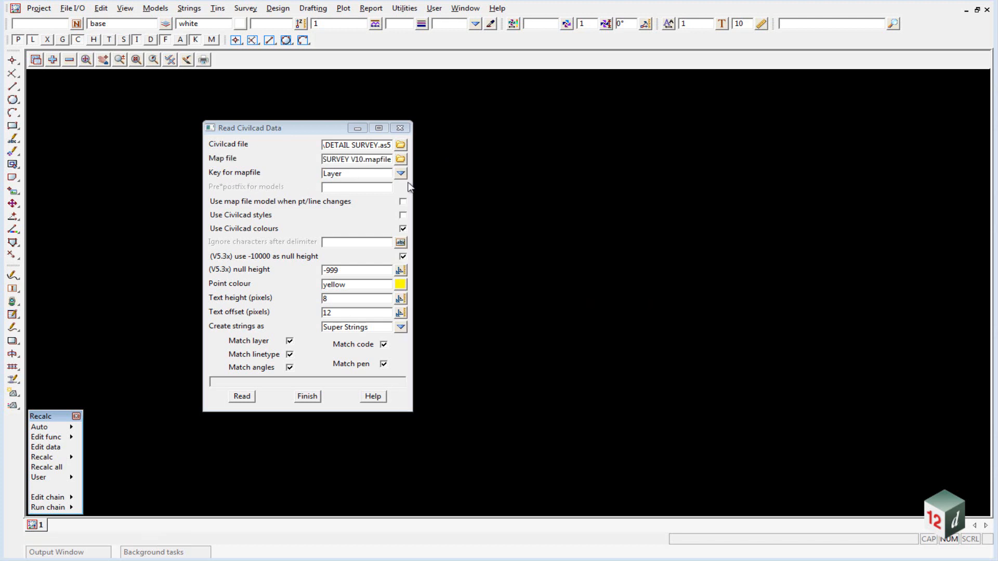
Key the map file on Code and enter 'survey' as the model prefix
click(400, 173)
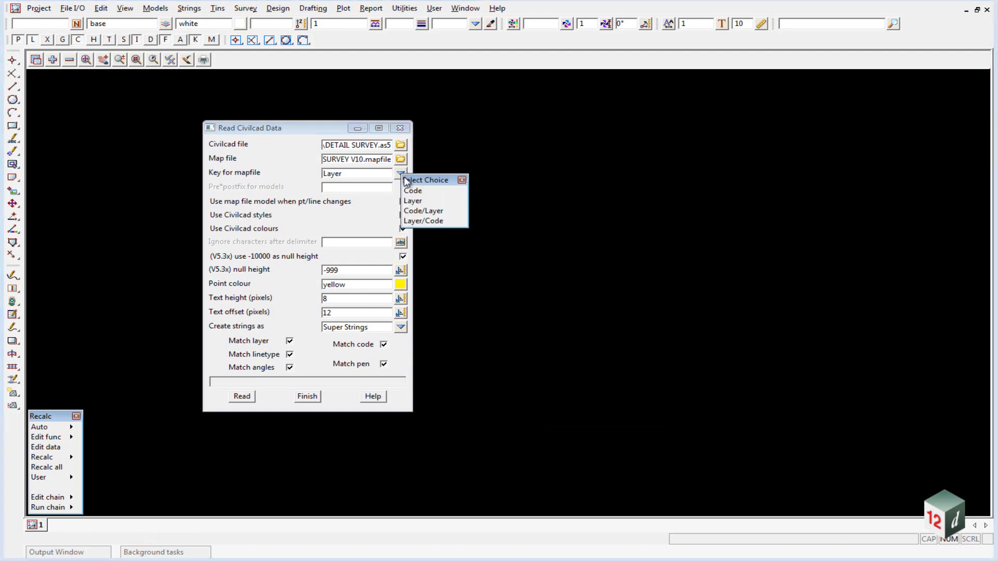
click(412, 191)
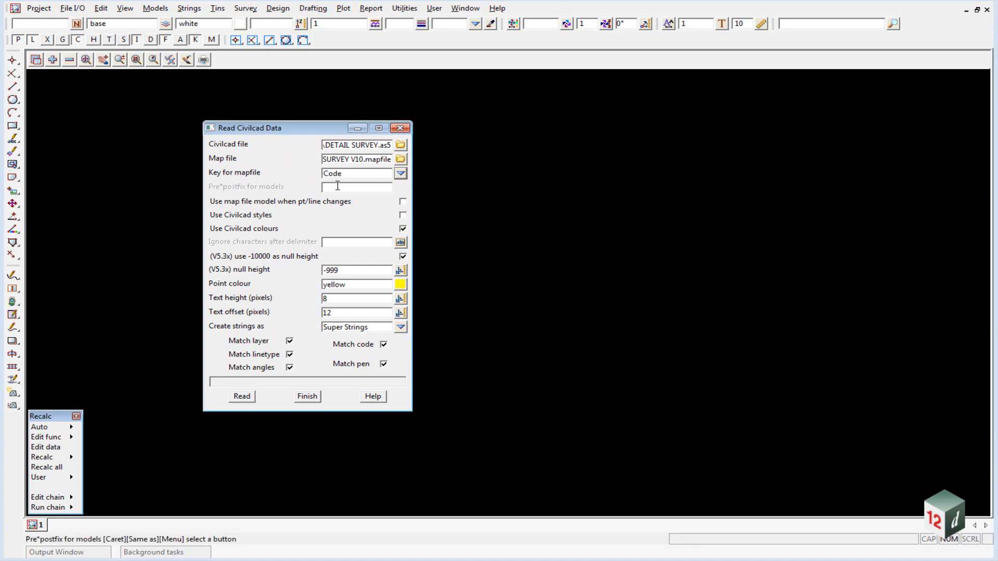
text(survey)
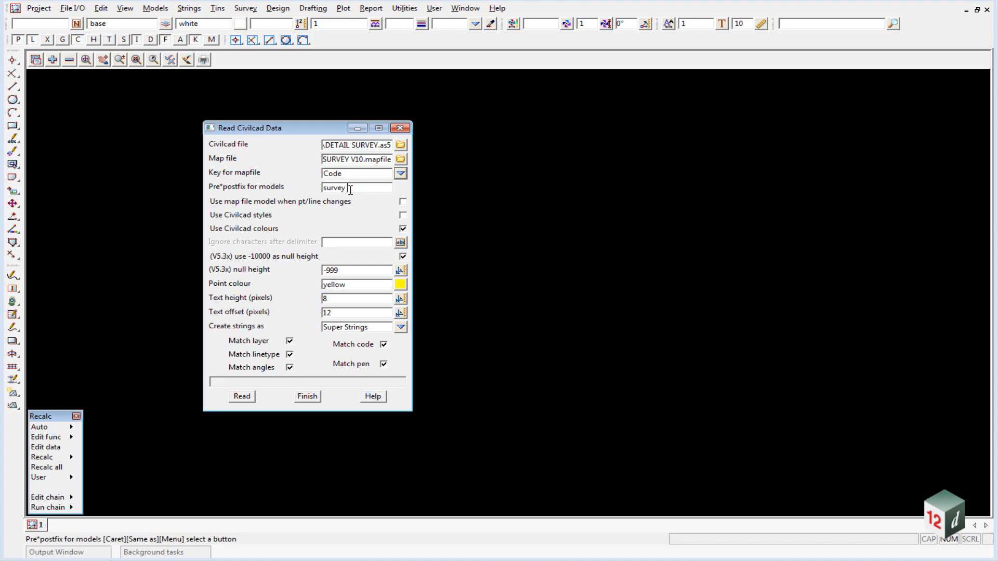
mouse_move(247, 397)
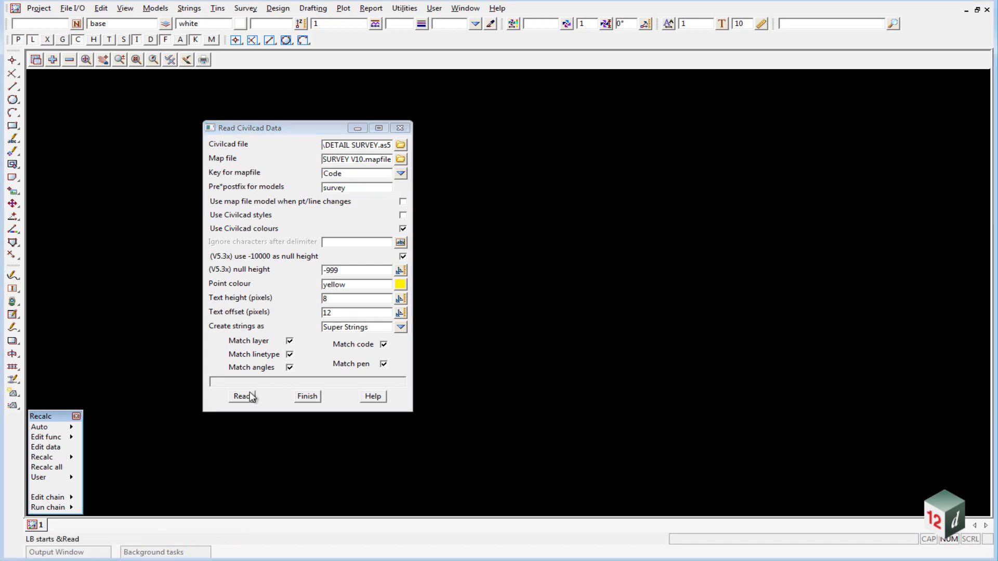
Read the Civilcad survey data into the DATA INPUT plan view
click(241, 396)
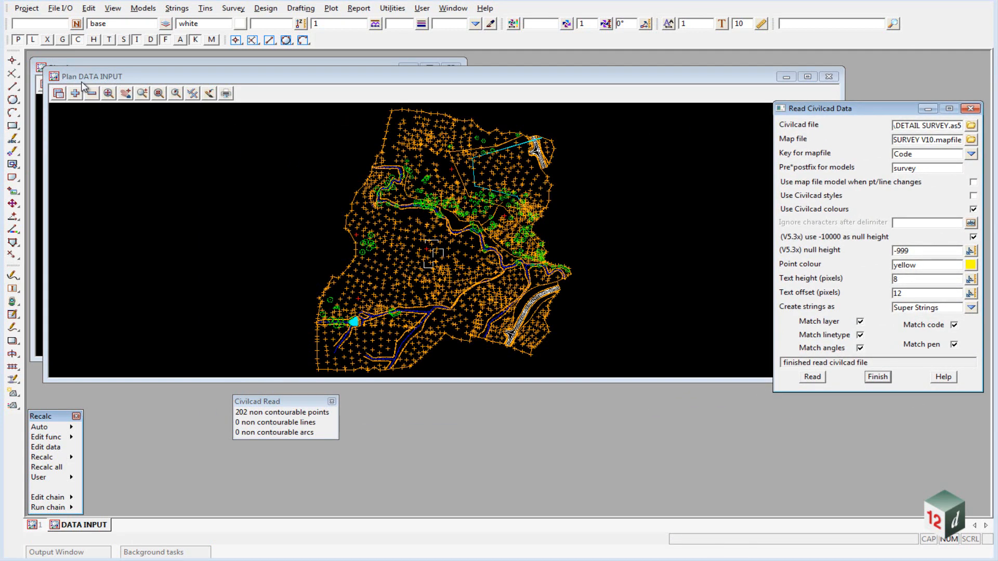
mouse_move(229, 253)
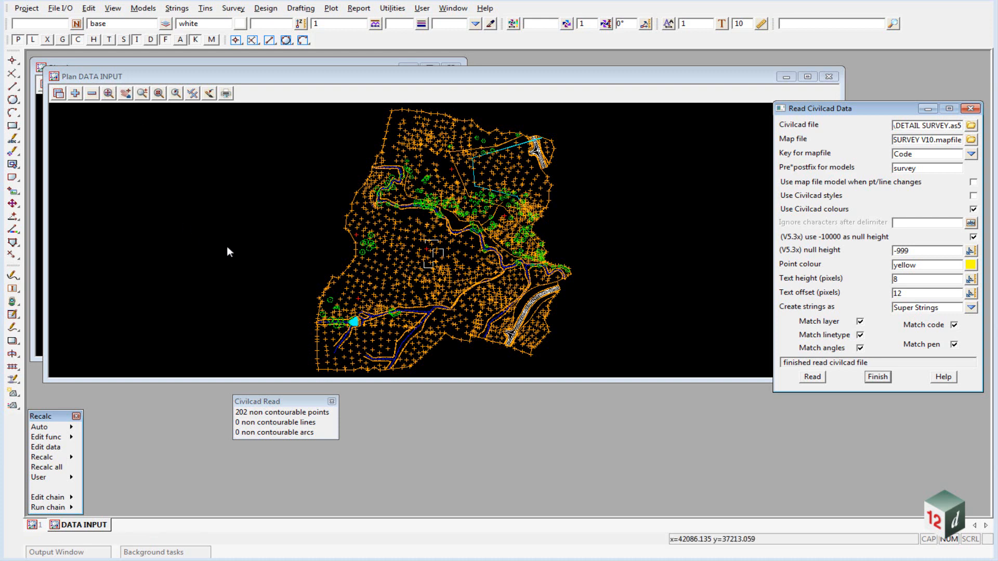
mouse_move(364, 147)
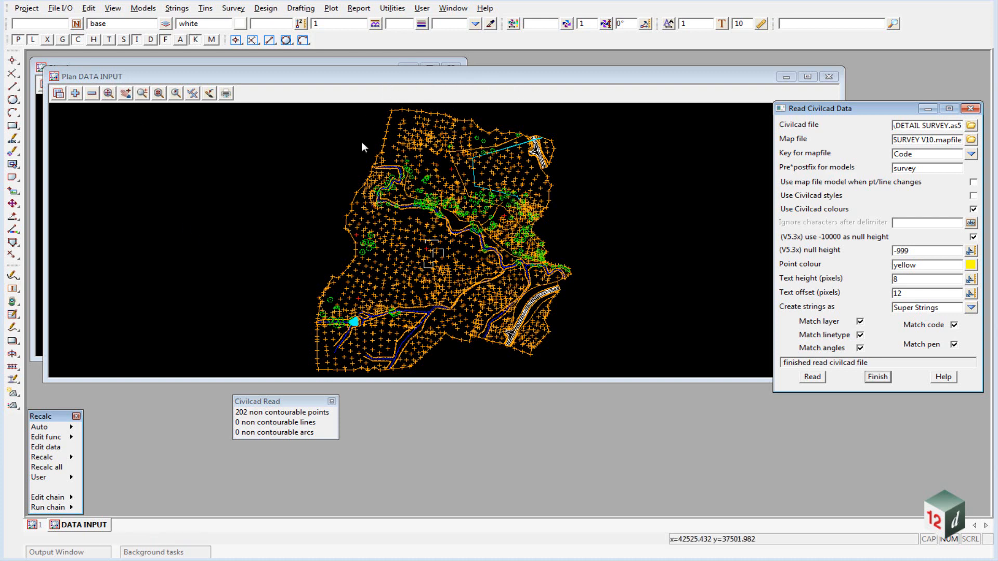
mouse_move(488, 181)
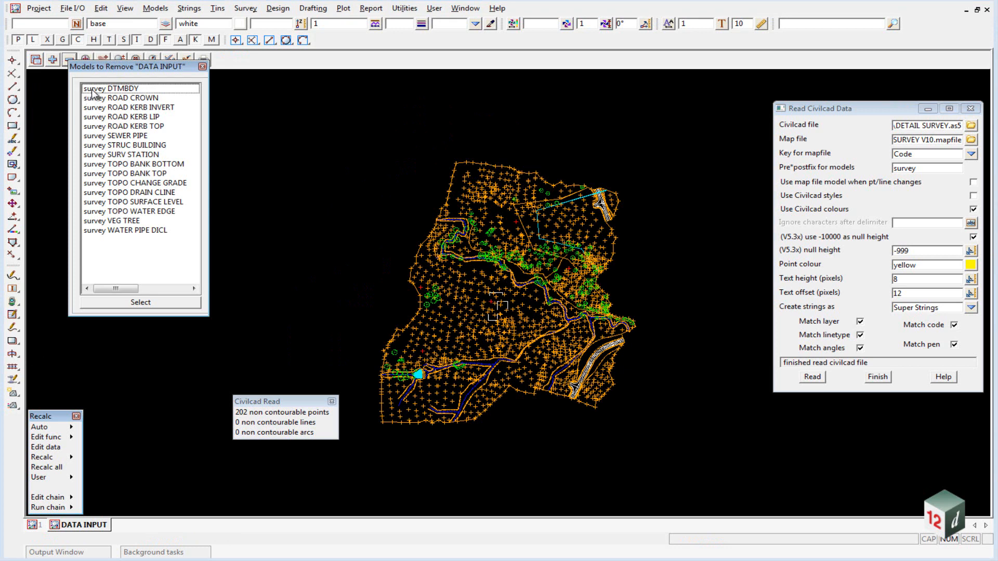
mouse_move(105, 100)
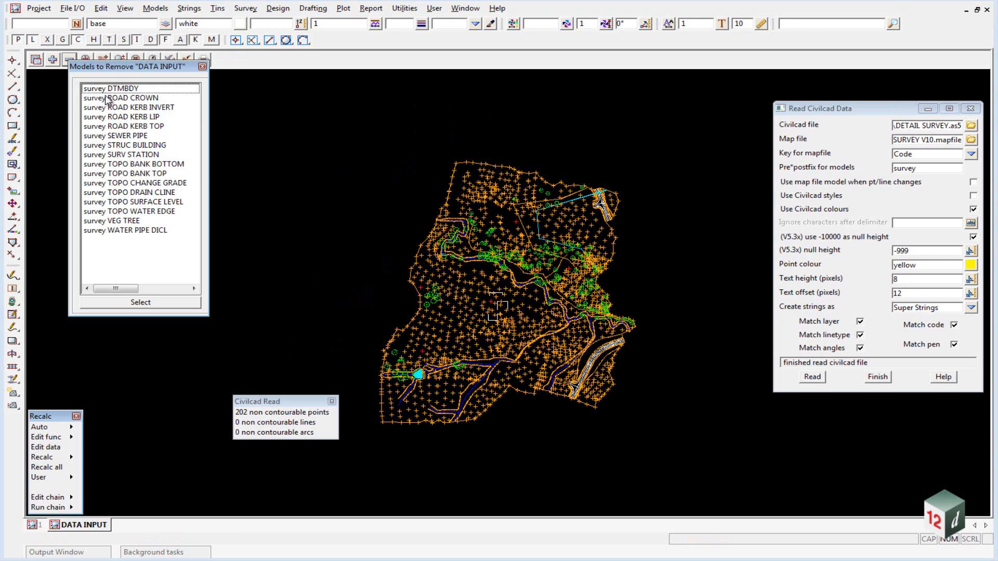
mouse_move(85, 91)
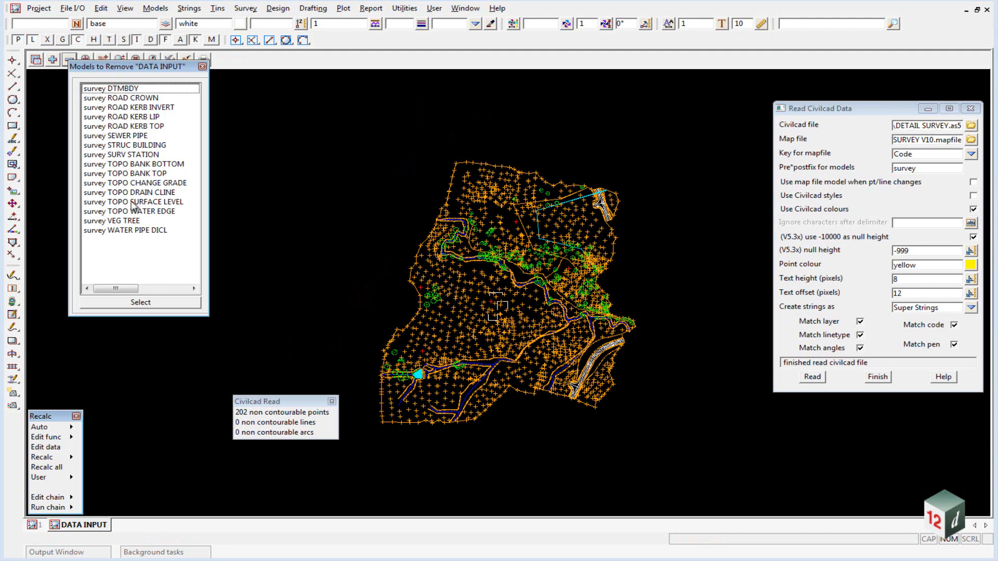
mouse_move(203, 67)
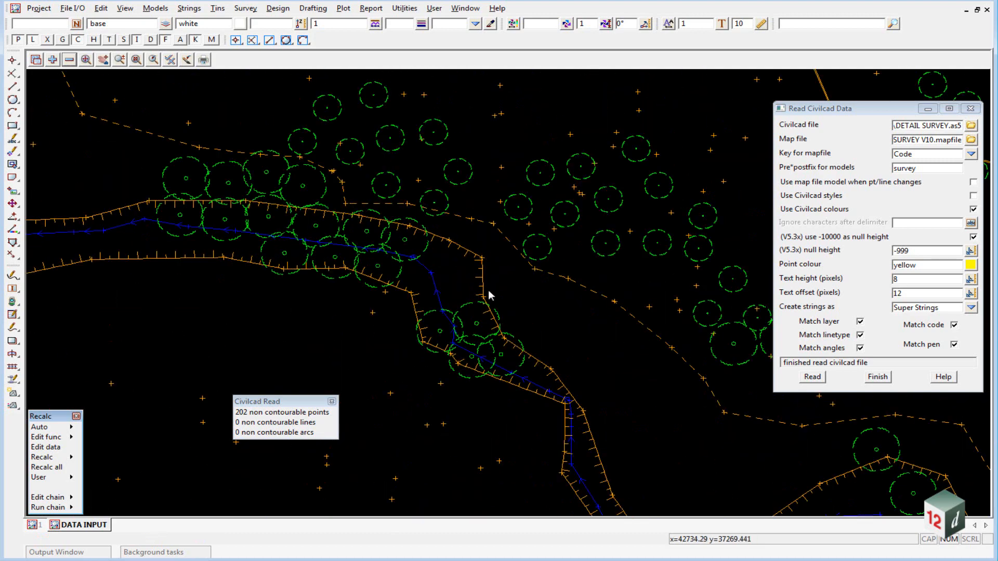
mouse_move(407, 171)
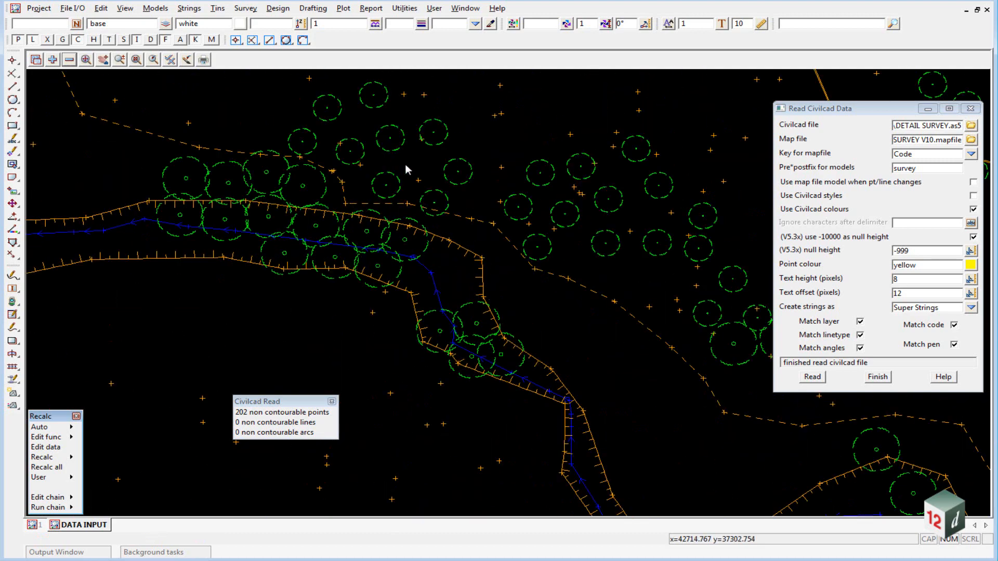